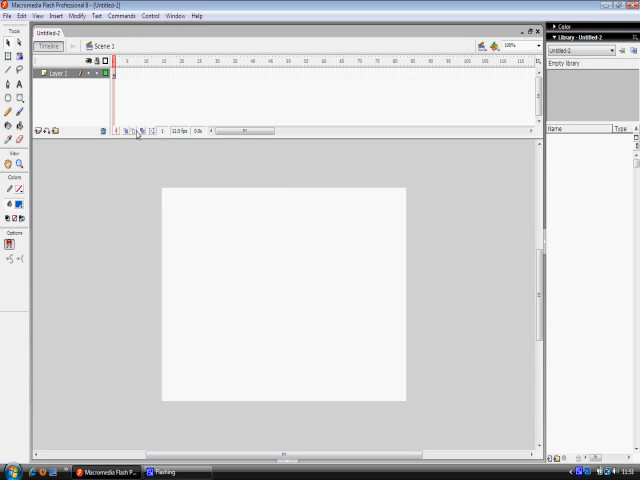
pyautogui.moveTo(136, 132)
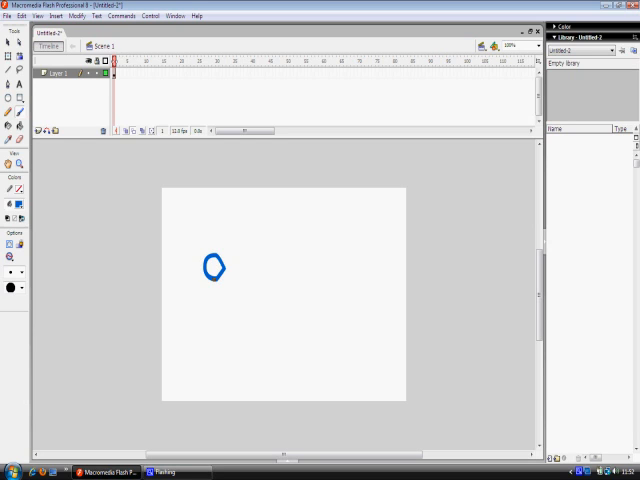
# Brush a blue stick figure with head, body, outstretched arms and legs on frame 1
pyautogui.moveTo(213, 280); pyautogui.dragTo(213, 320)
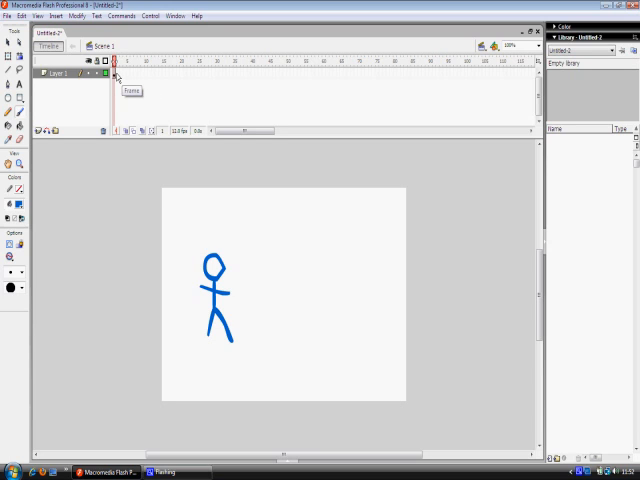
# Insert a keyframe at frame 2, erase the copy, and begin redrawing the figure further right
pyautogui.rightClick(120, 72)
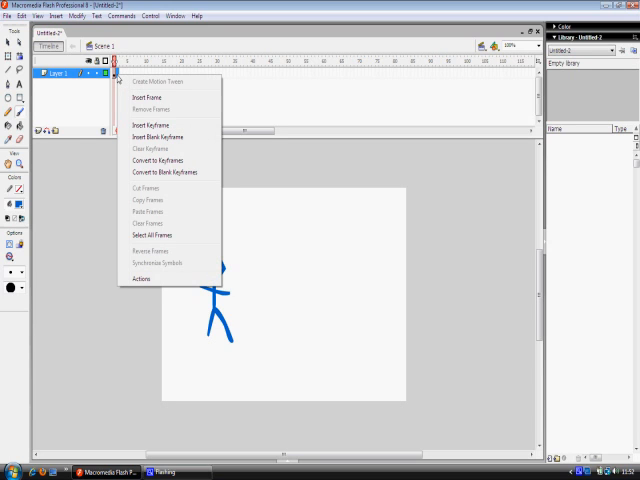
pyautogui.moveTo(150, 105)
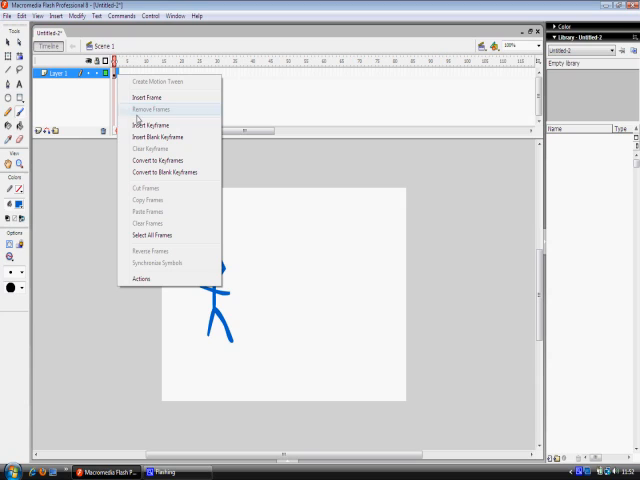
pyautogui.moveTo(152, 124)
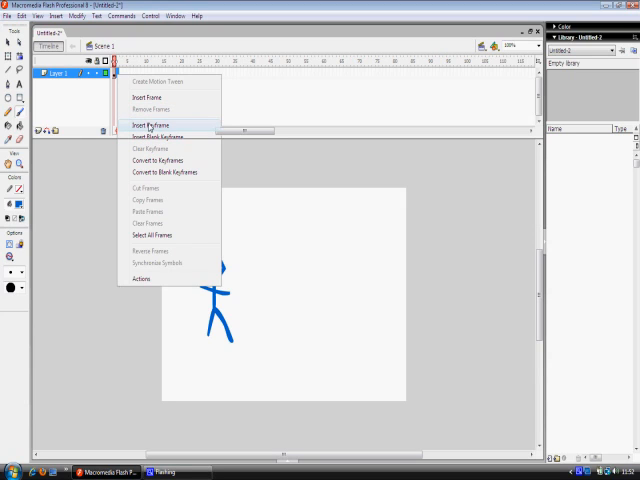
pyautogui.click(151, 124)
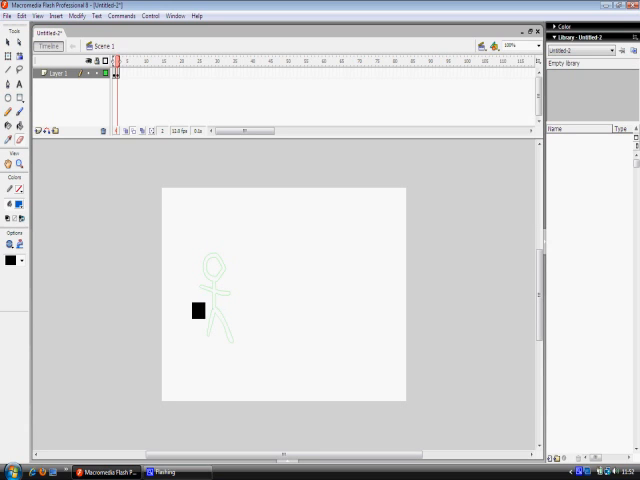
pyautogui.moveTo(199, 307); pyautogui.dragTo(148, 242)
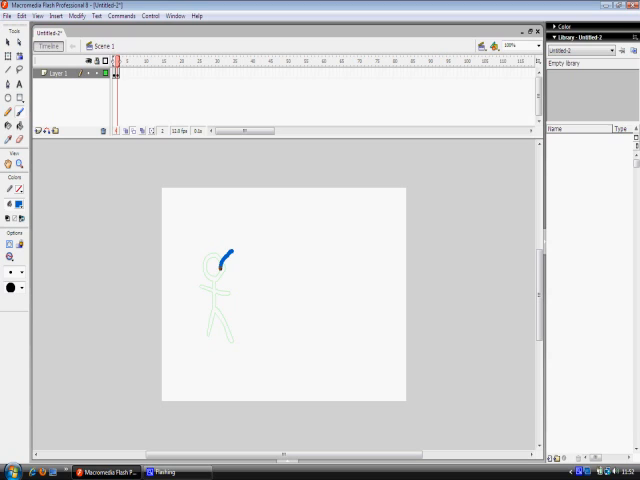
pyautogui.moveTo(228, 248); pyautogui.dragTo(220, 272)
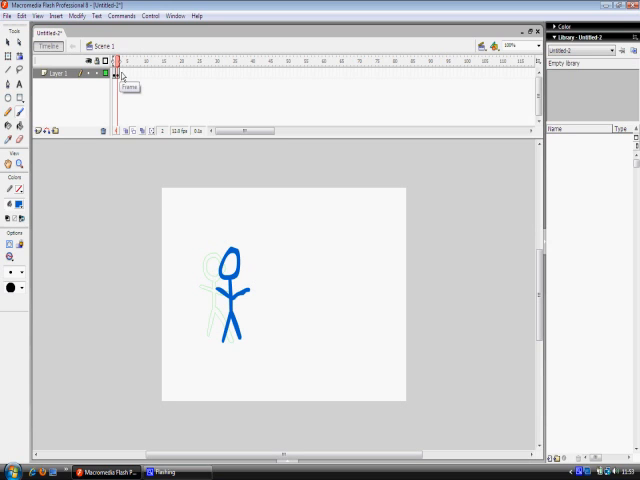
# Add keyframes at frames 3 and 4, redrawing the figure's head further right over onion skin
pyautogui.rightClick(122, 72)
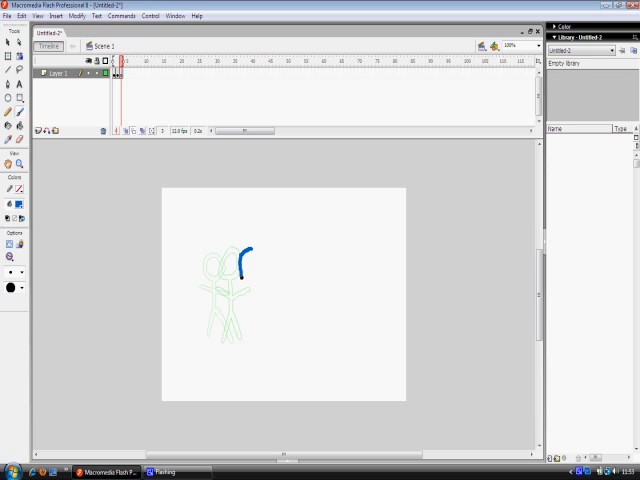
pyautogui.moveTo(248, 250); pyautogui.dragTo(248, 290)
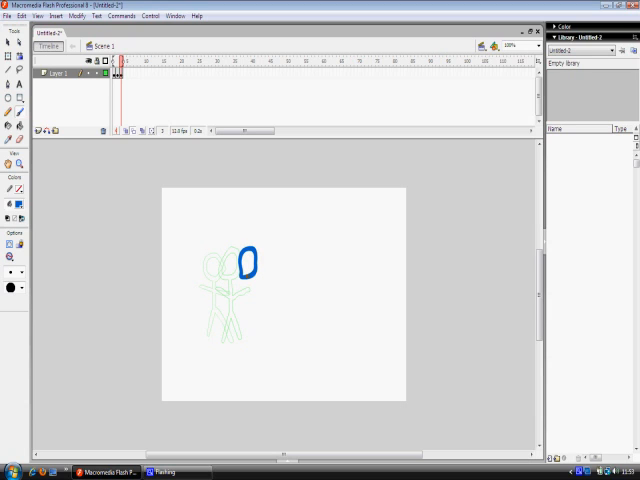
pyautogui.moveTo(250, 265); pyautogui.dragTo(245, 330)
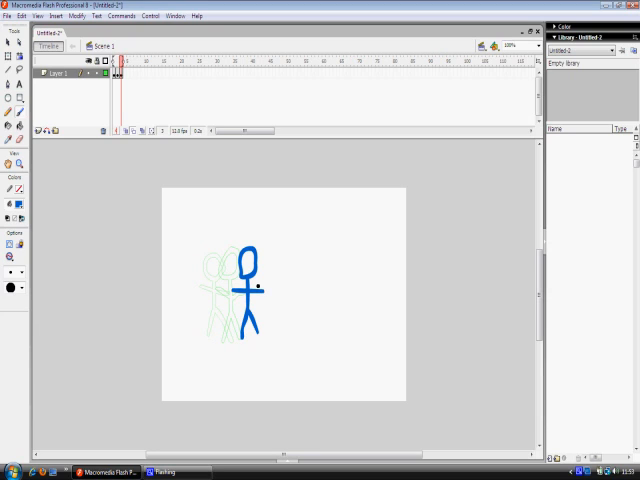
pyautogui.rightClick(124, 73)
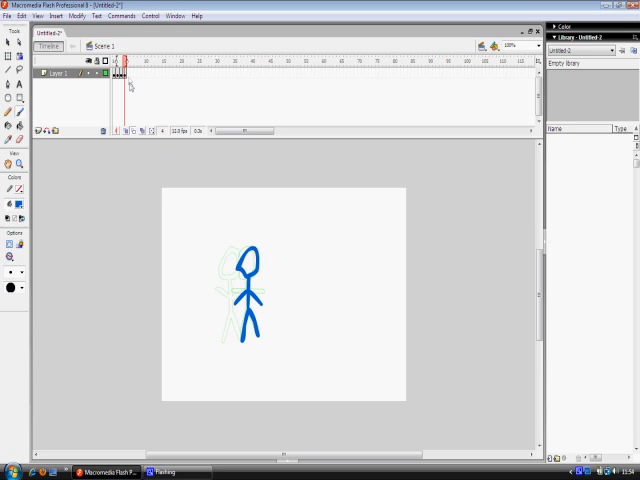
# Insert a keyframe at frame 5 copying the previous pose
pyautogui.rightClick(126, 74)
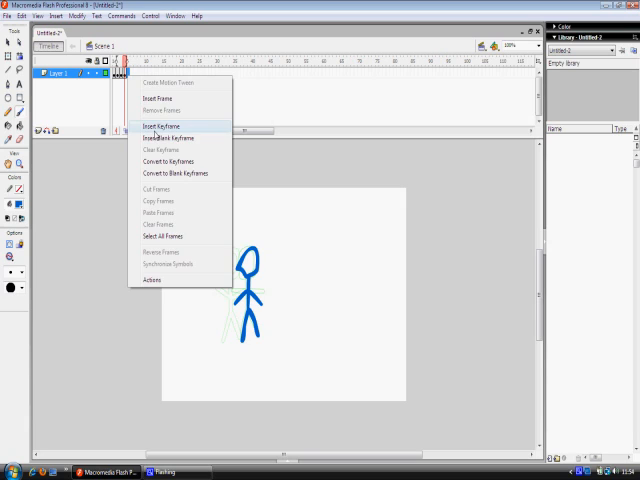
pyautogui.click(164, 125)
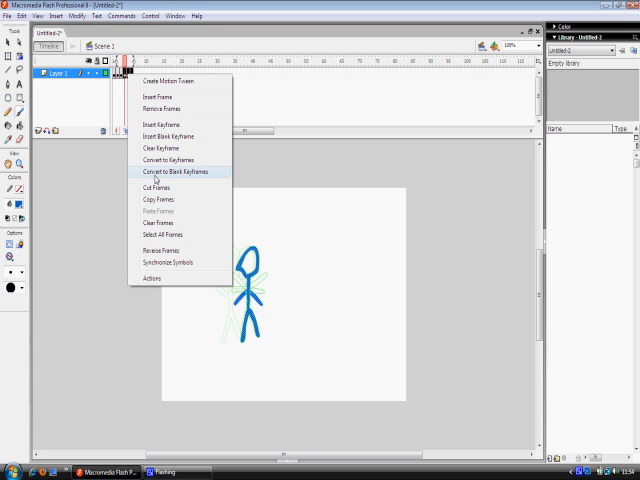
# Copy the waving frames and paste them repeatedly after the last frame, reaching about sixteen keyframes
pyautogui.click(188, 171)
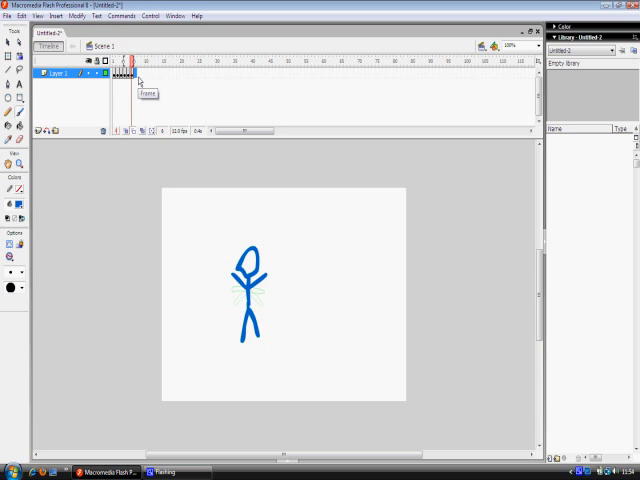
pyautogui.rightClick(135, 75)
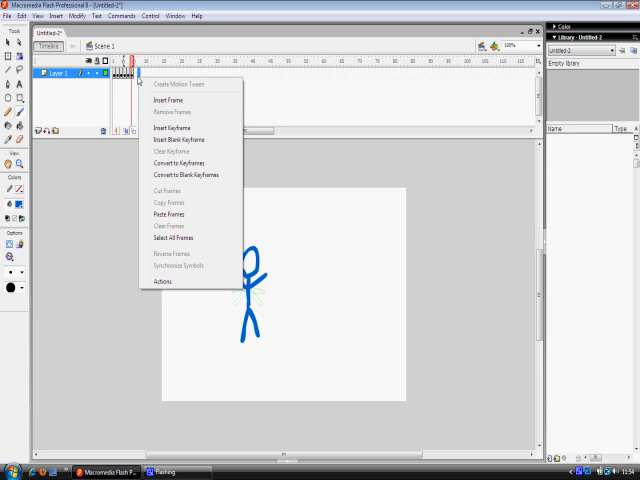
pyautogui.moveTo(171, 211)
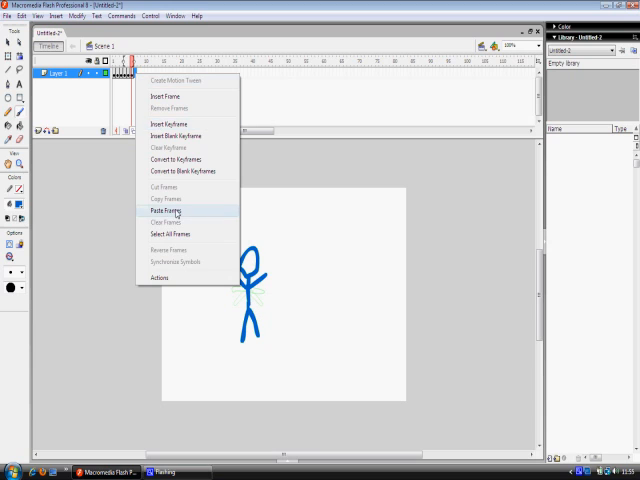
pyautogui.click(163, 210)
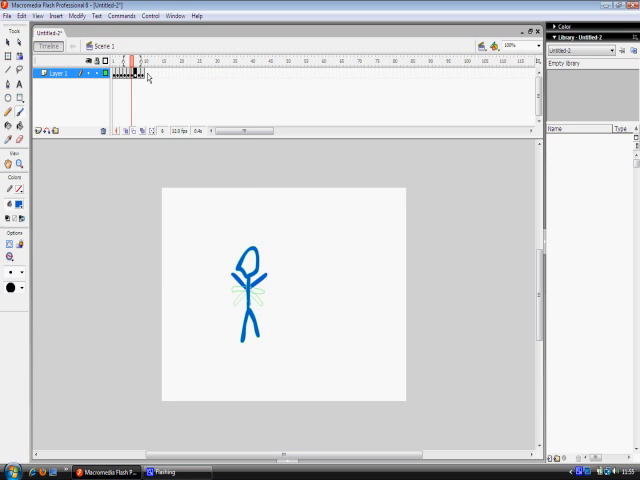
pyautogui.rightClick(140, 75)
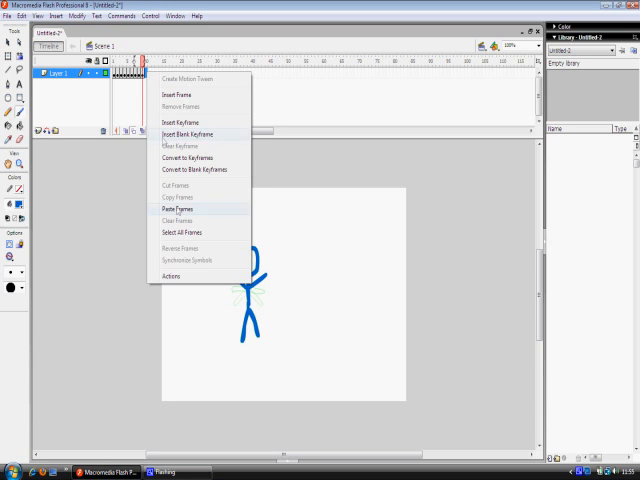
pyautogui.click(176, 207)
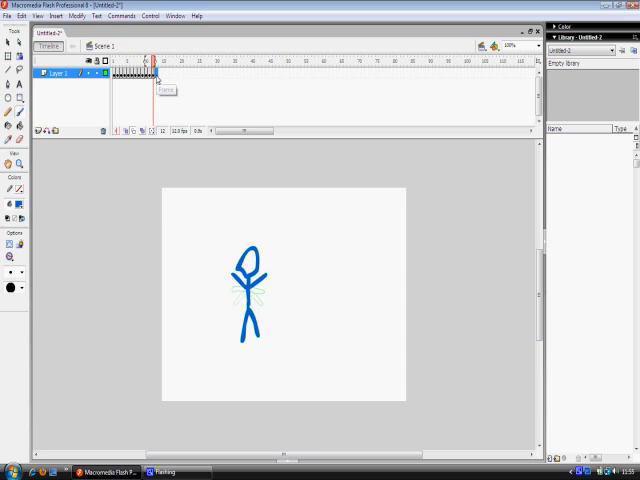
pyautogui.rightClick(159, 73)
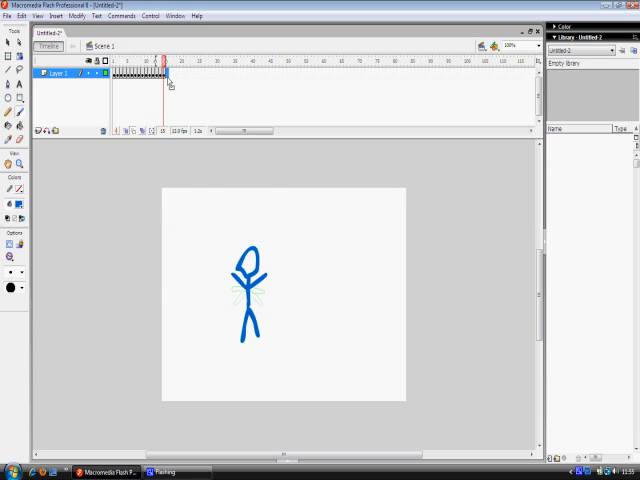
pyautogui.rightClick(163, 62)
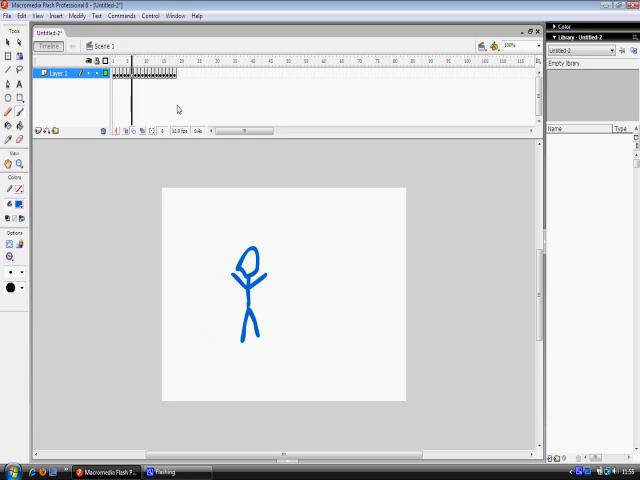
# Play the animation from the last frame, then toggle Onion Skin off and back on
pyautogui.click(174, 62)
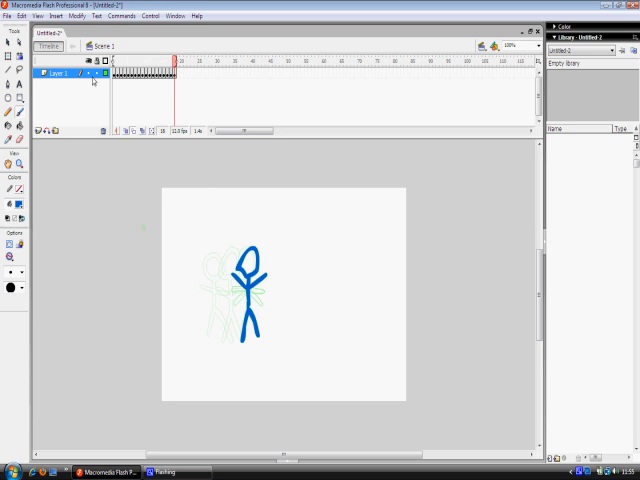
pyautogui.click(151, 13)
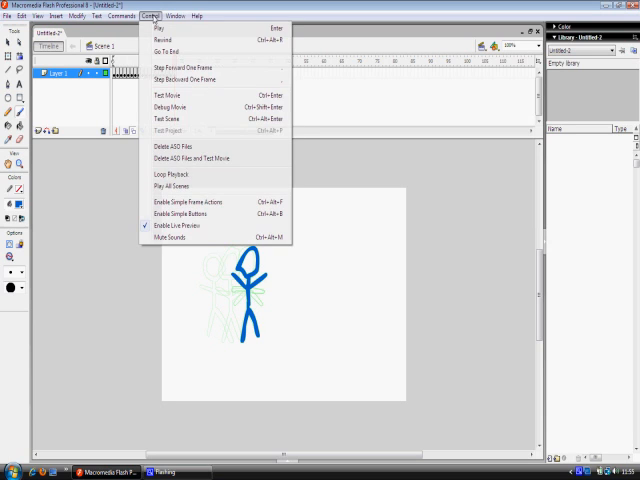
pyautogui.moveTo(165, 47)
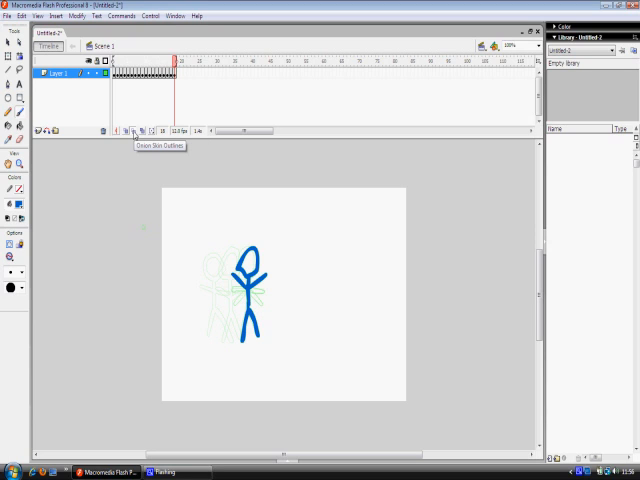
pyautogui.click(134, 131)
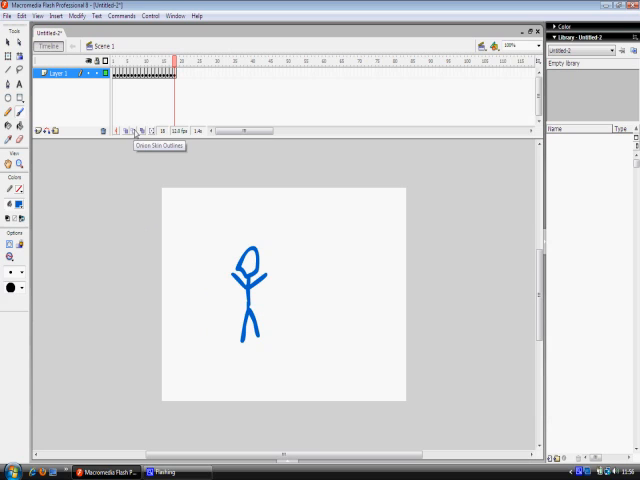
pyautogui.click(131, 132)
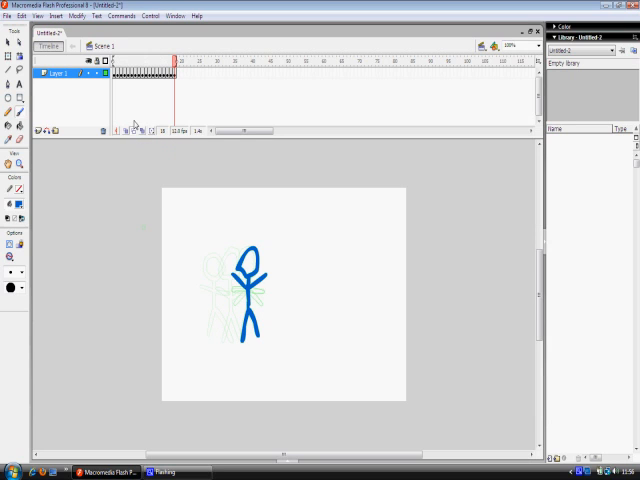